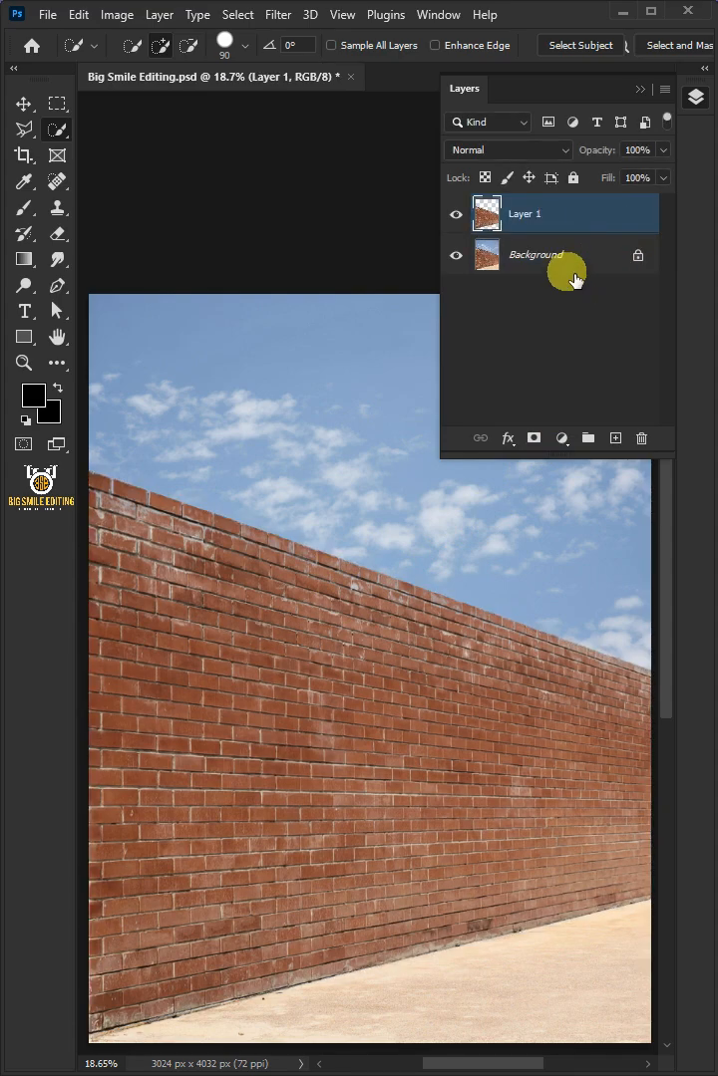
Step: Rename the photo layer to Brick Wall and convert it to a smart object
double_click(522, 213)
text(Brick Wall)
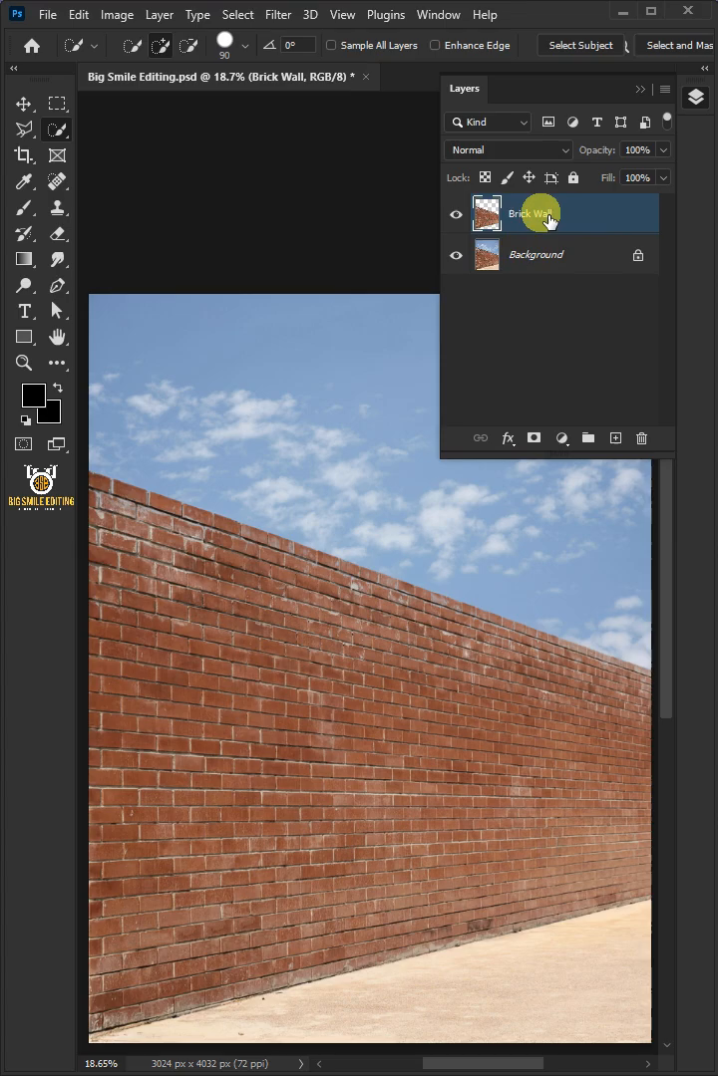
right_click(528, 213)
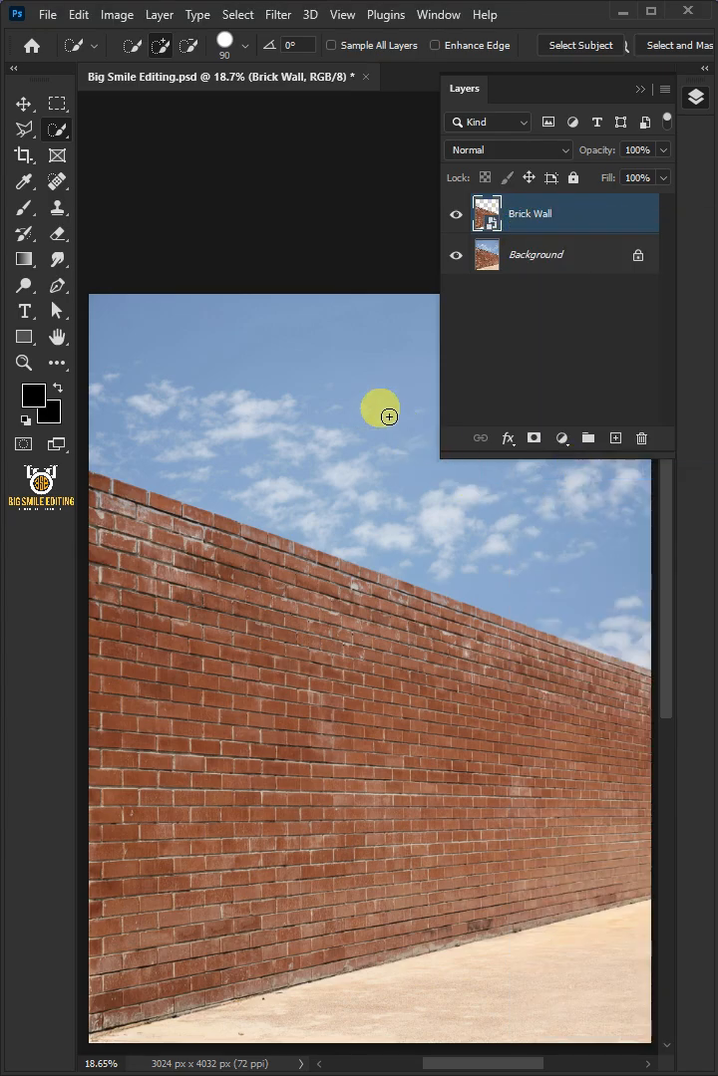
click(116, 14)
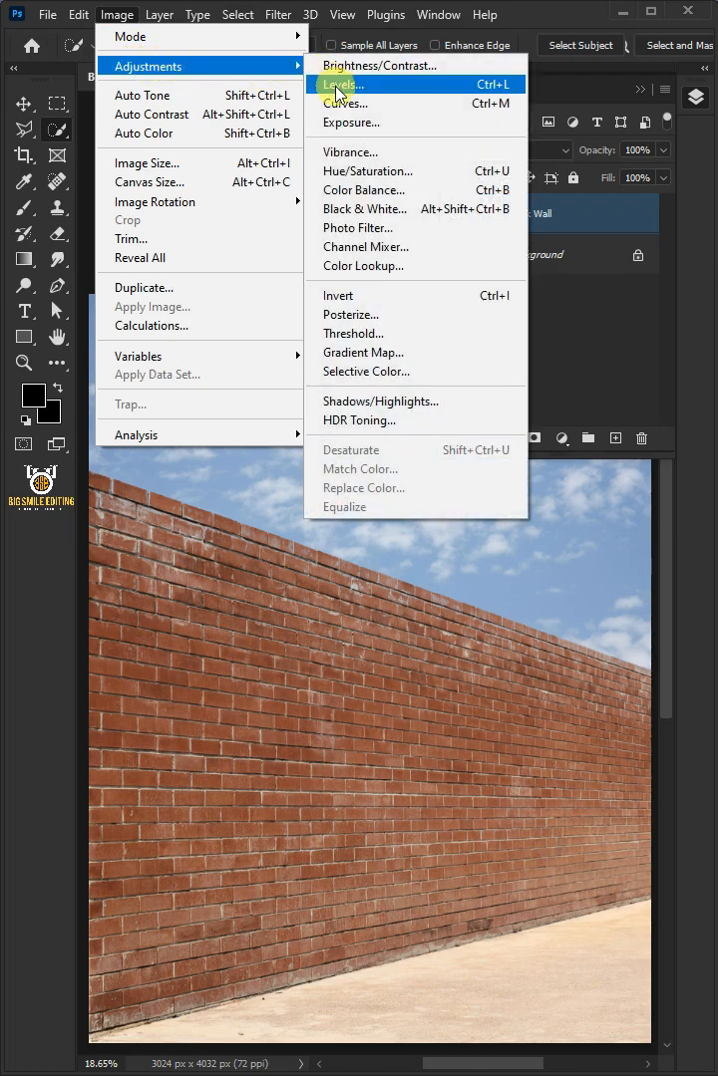
Step: Apply Black & White and a small-radius Gaussian Blur to the Brick Wall layer as smart filters
click(363, 208)
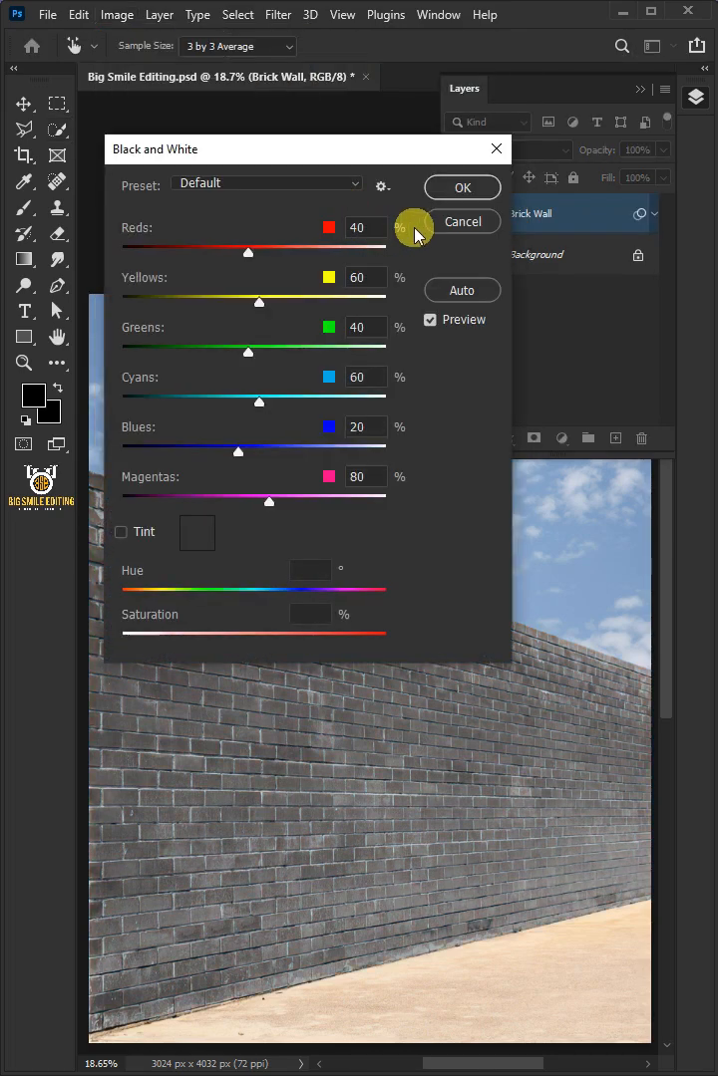
click(463, 187)
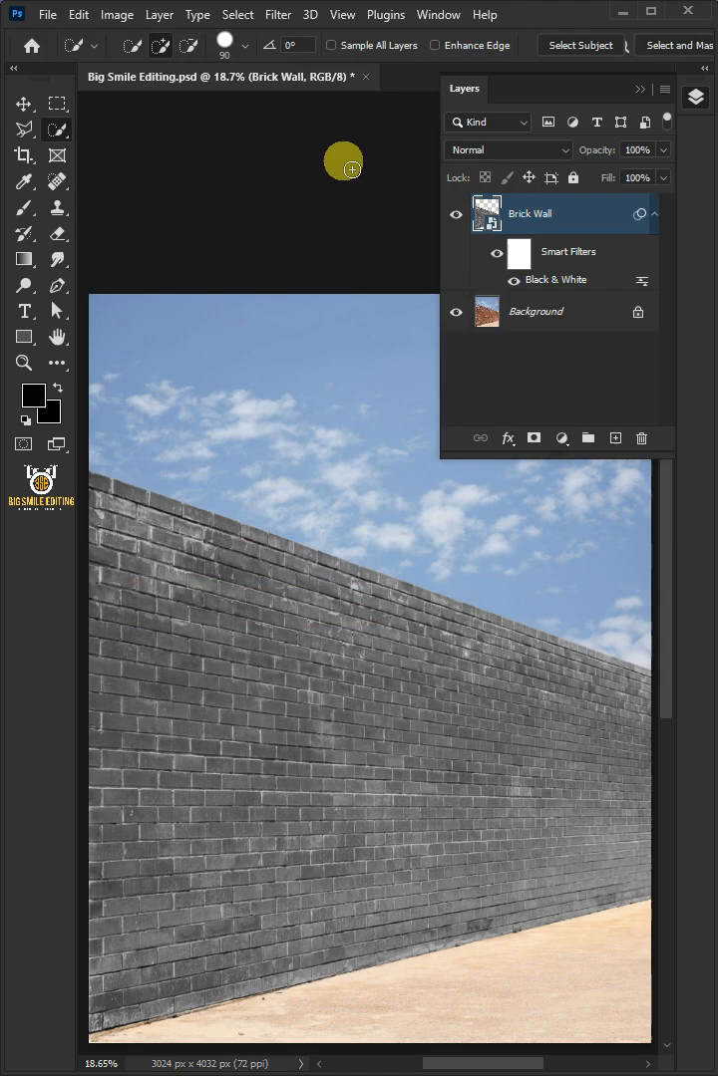
click(277, 14)
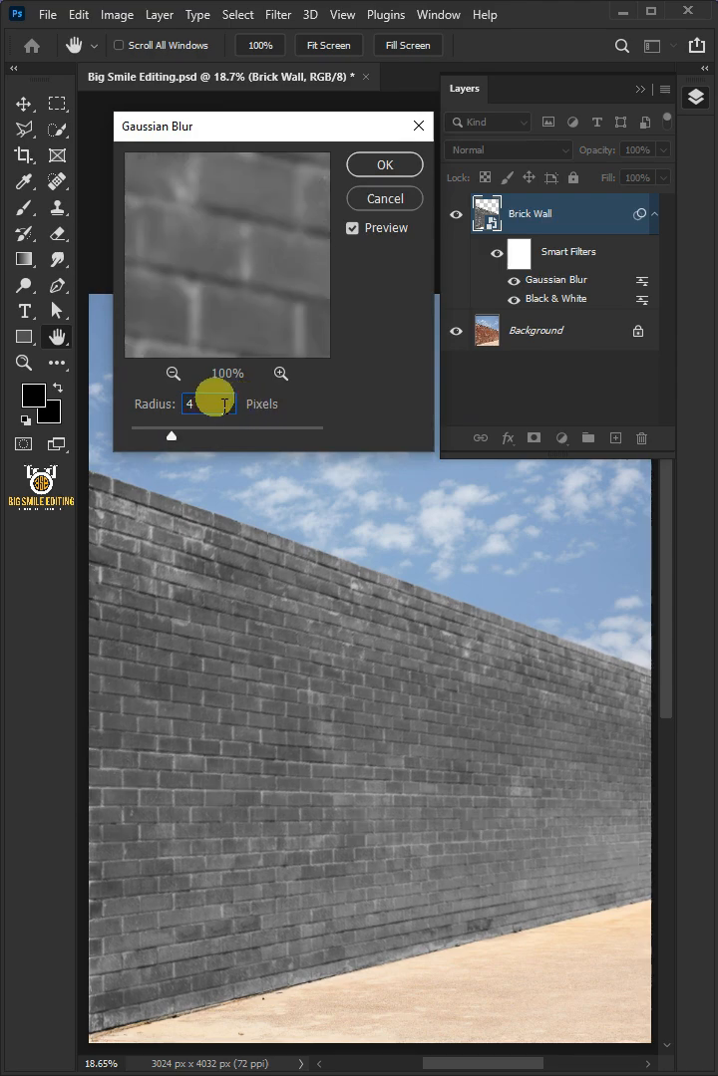
click(382, 163)
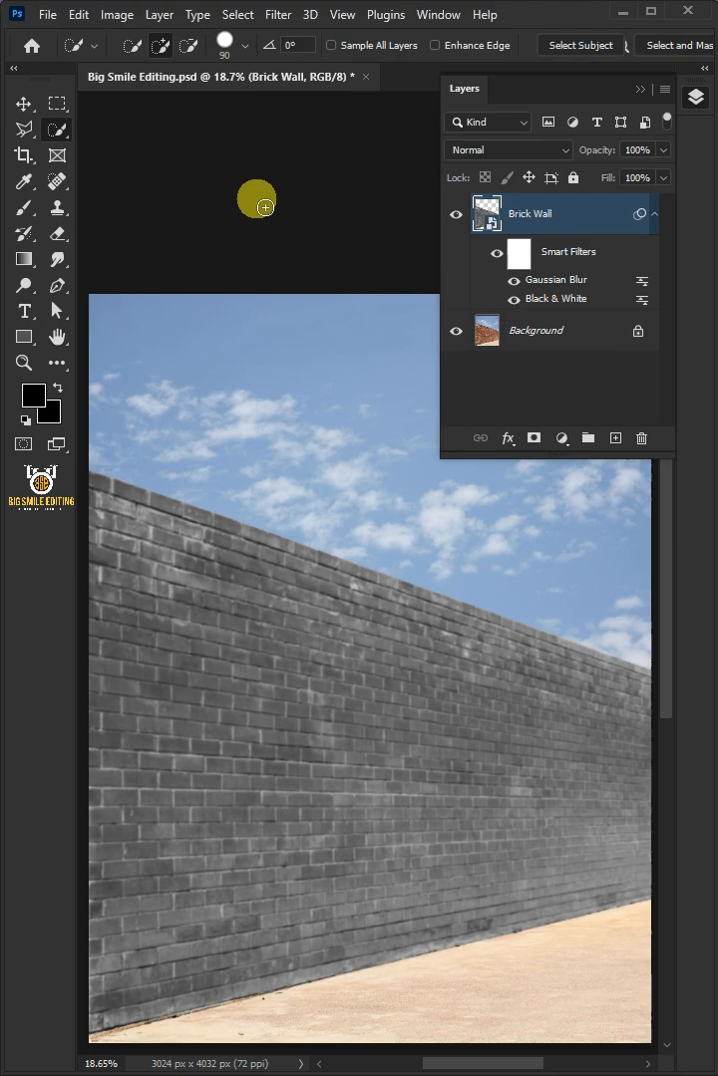
Step: Save the blurred grey wall as a separate Photoshop (*.PSD) file named Displacement PSD
click(48, 14)
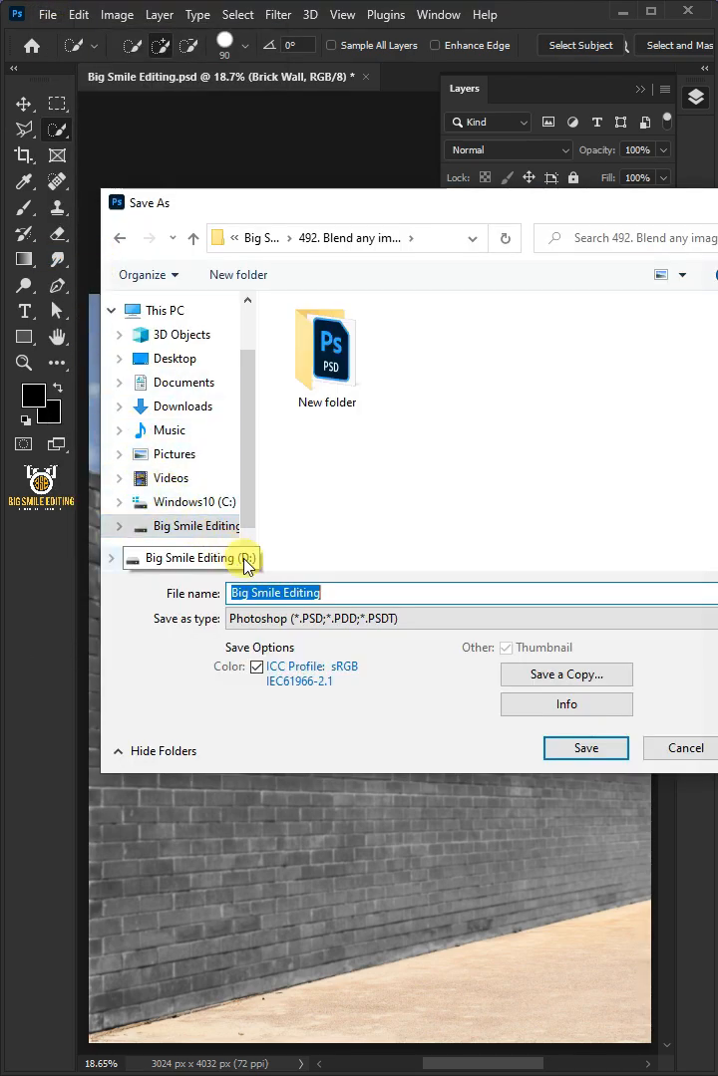
text(Displacement PSD)
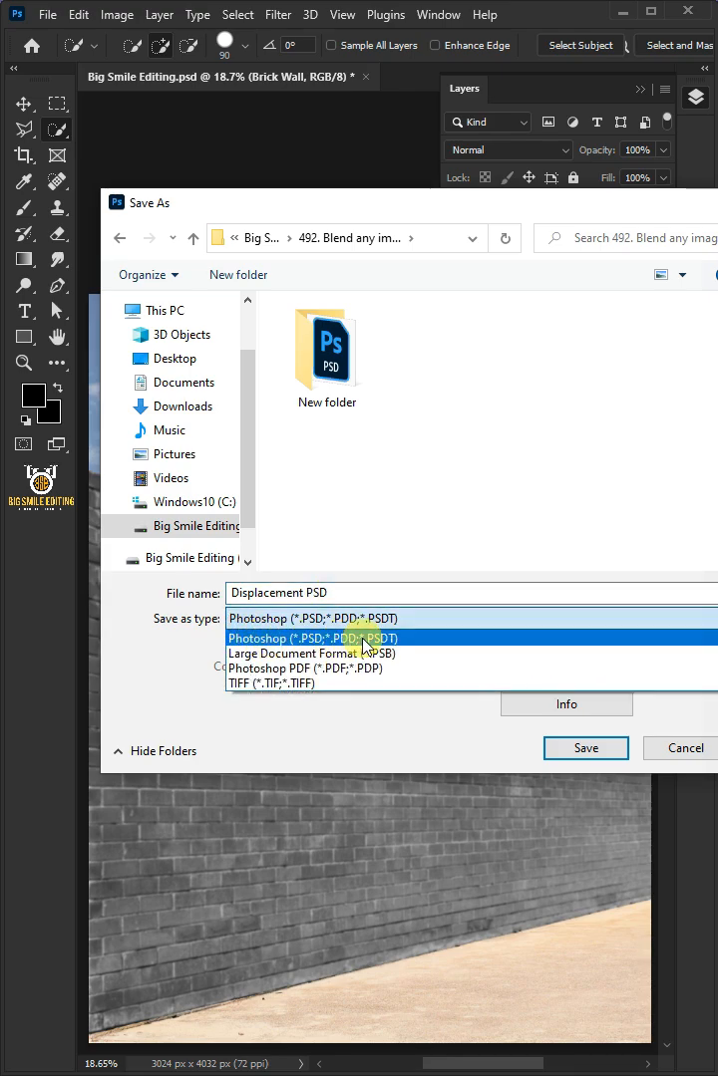
click(319, 637)
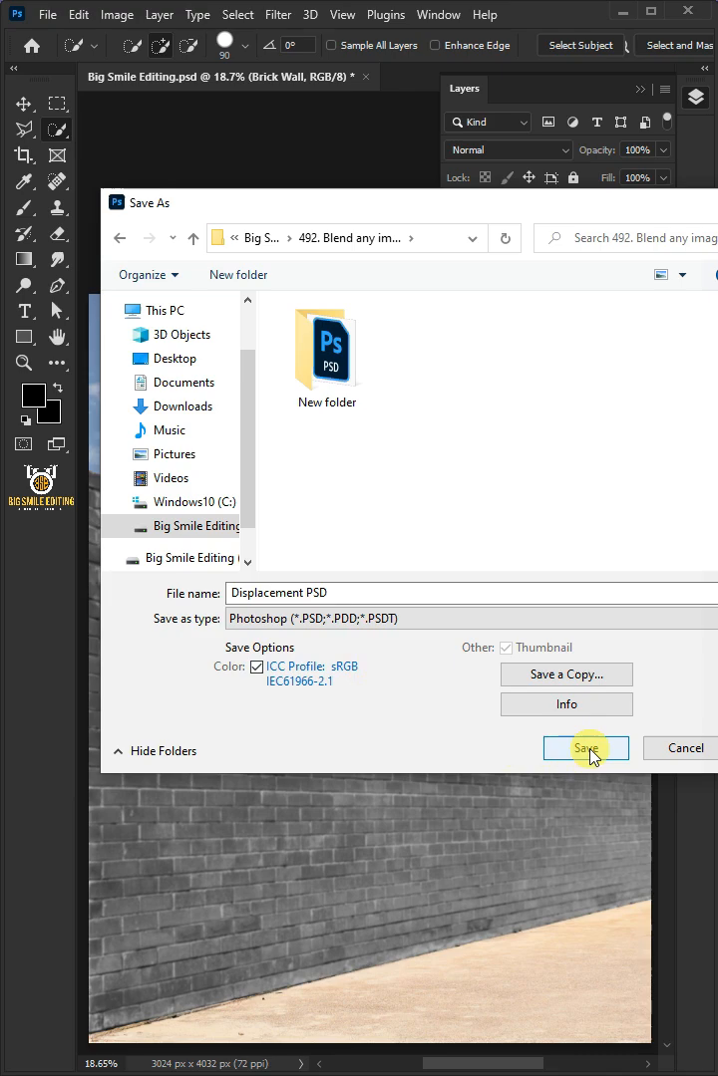
click(586, 747)
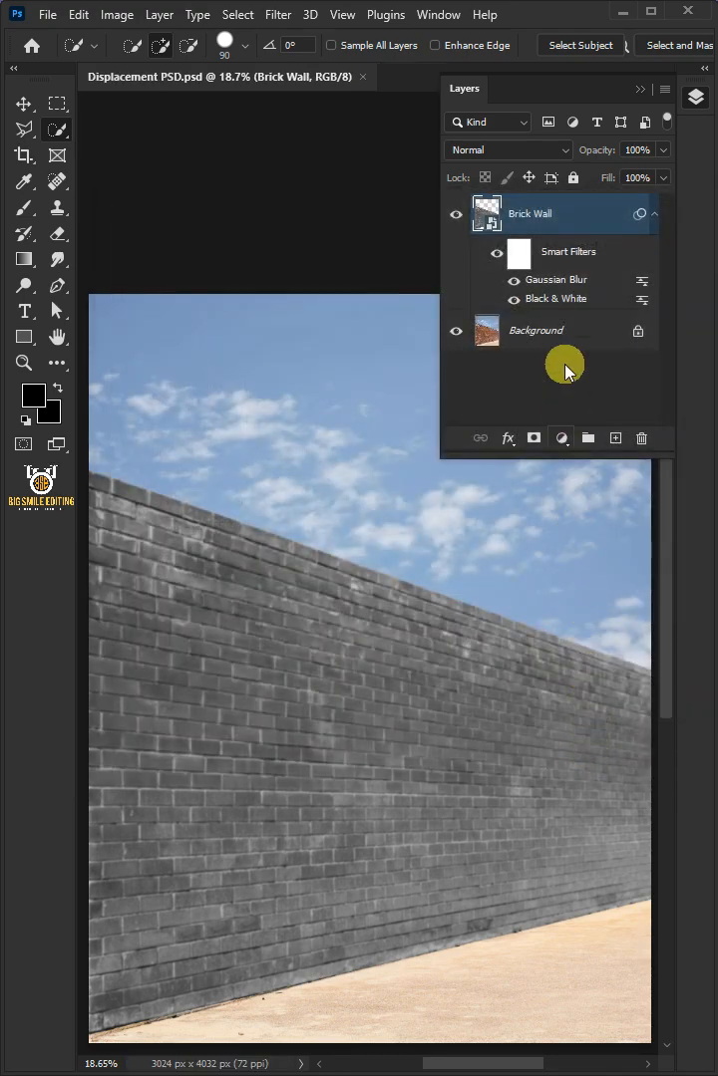
Step: Draw a black rectangle at 50% opacity over the wall and reshape its points to fit the wall's outline
click(642, 439)
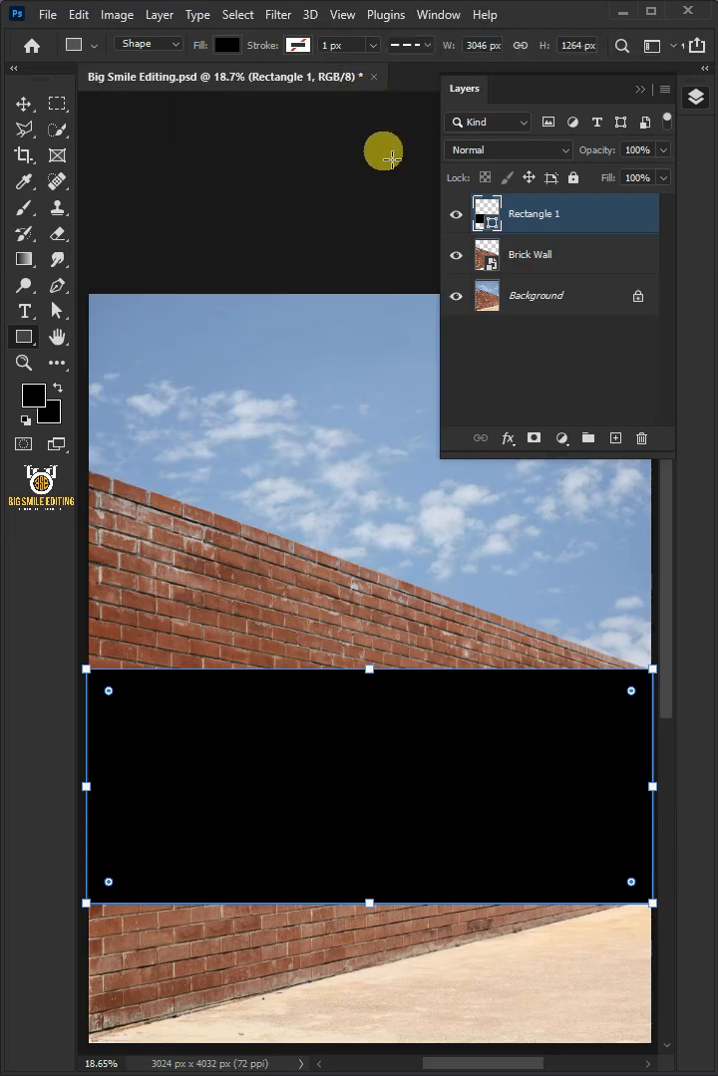
right_click(534, 213)
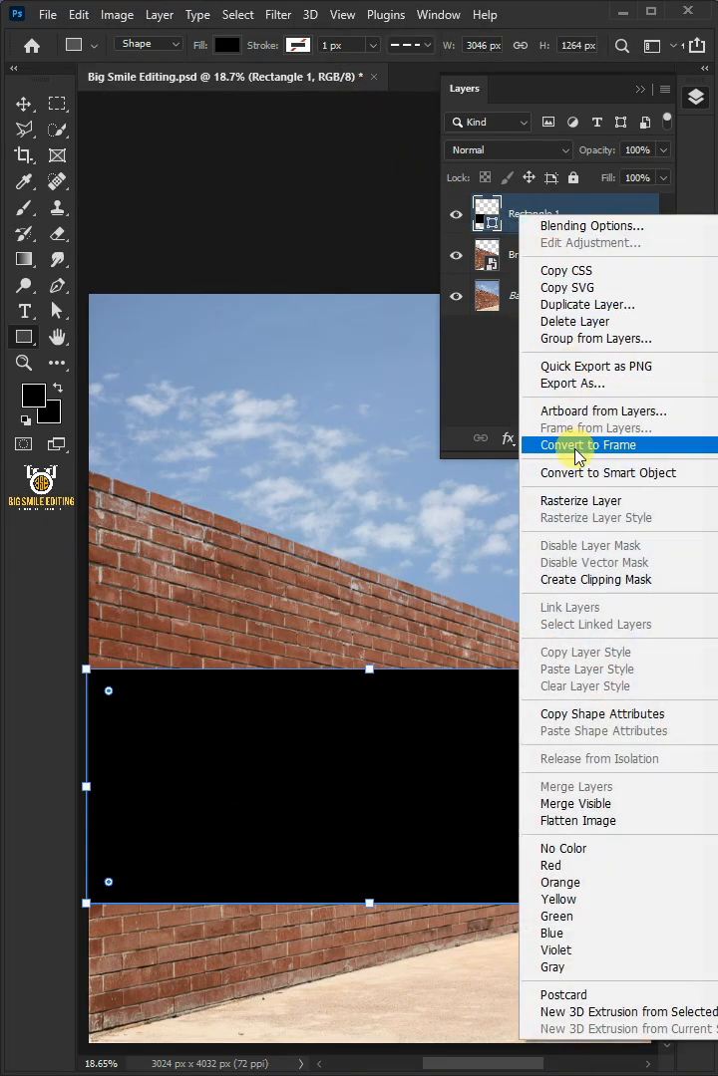
click(580, 444)
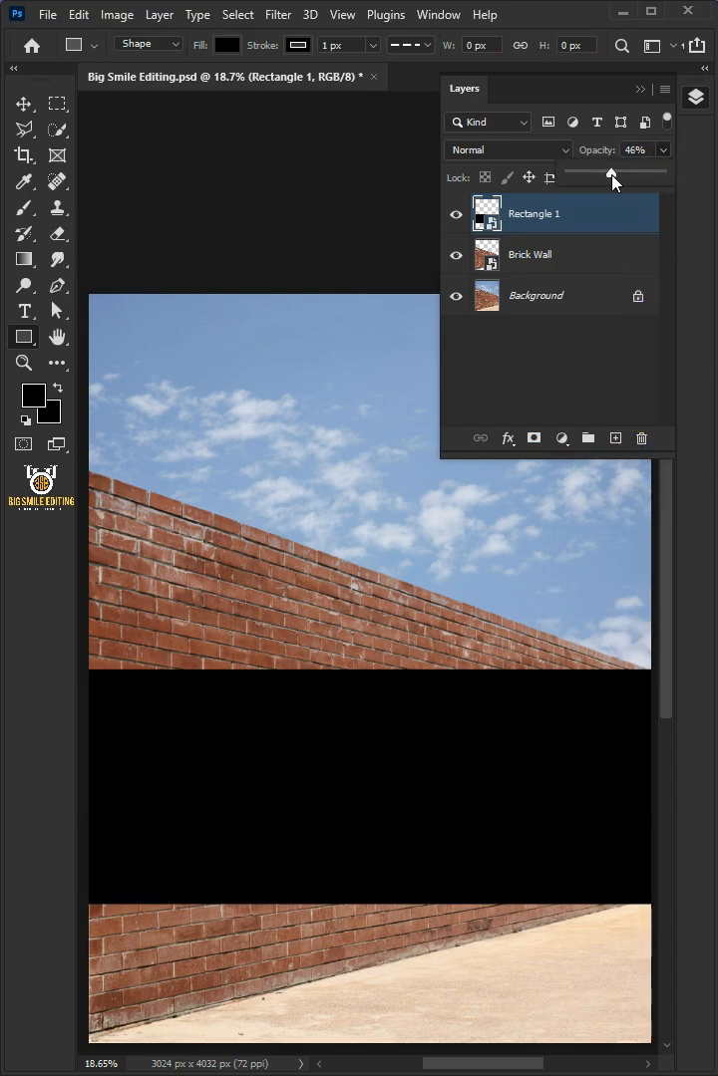
drag(610, 173, 614, 173)
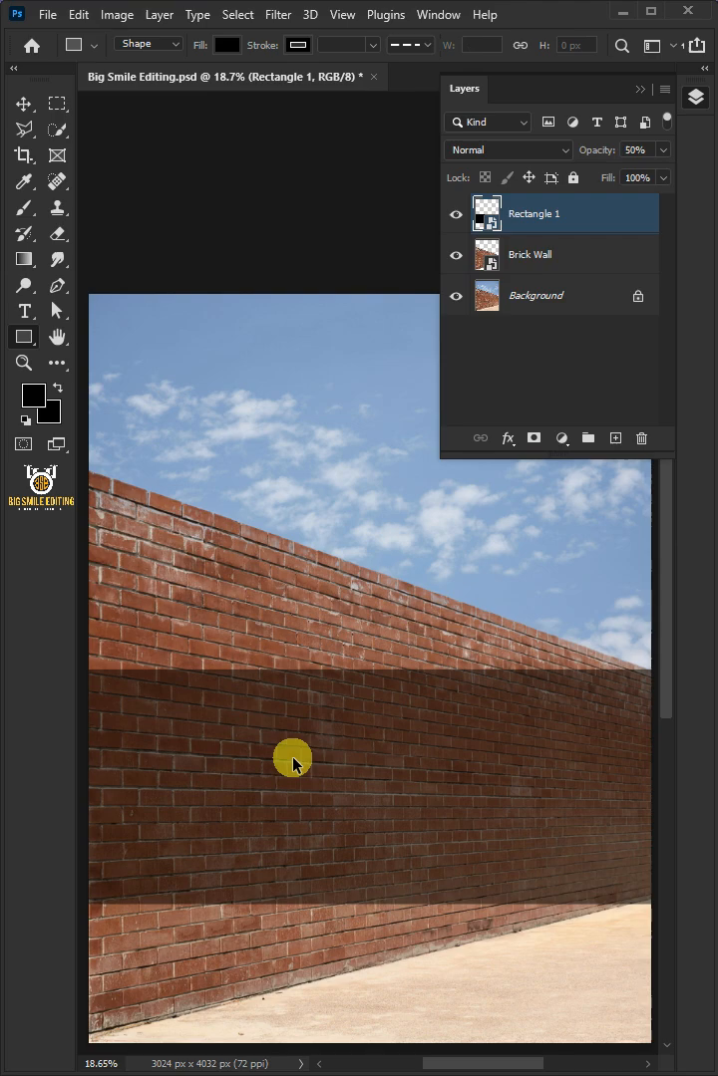
right_click(291, 757)
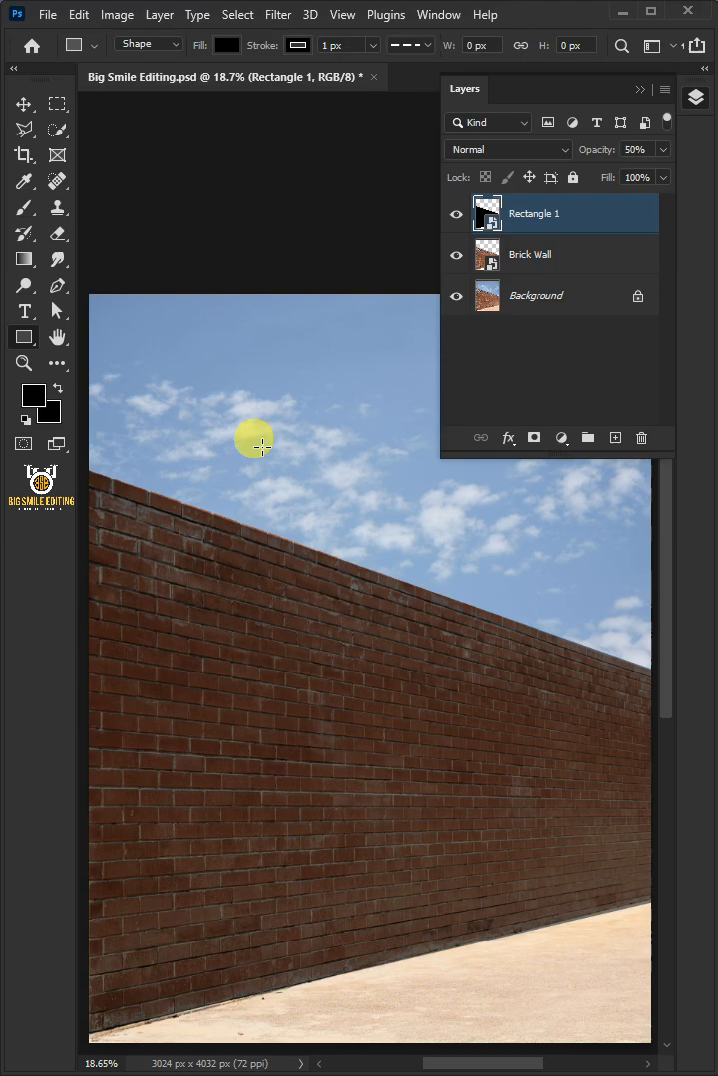
Step: Restore the wall shape to 100% opacity and rename its layer Place Design
click(159, 13)
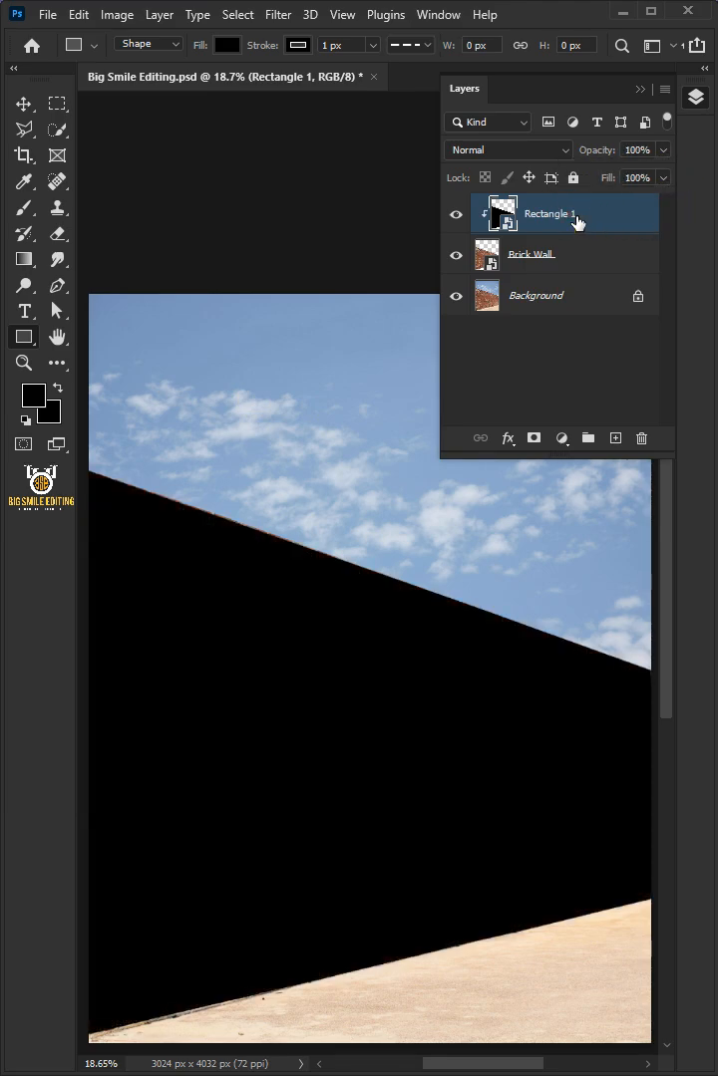
double_click(548, 214)
text(Place Design)
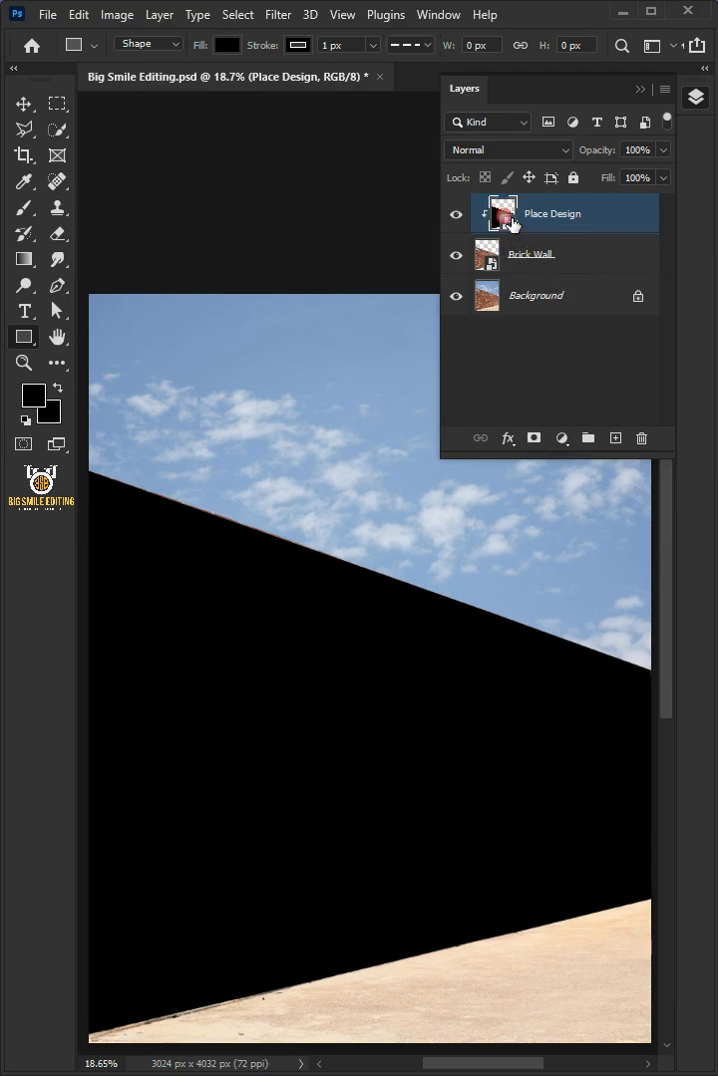
drag(114, 467, 620, 685)
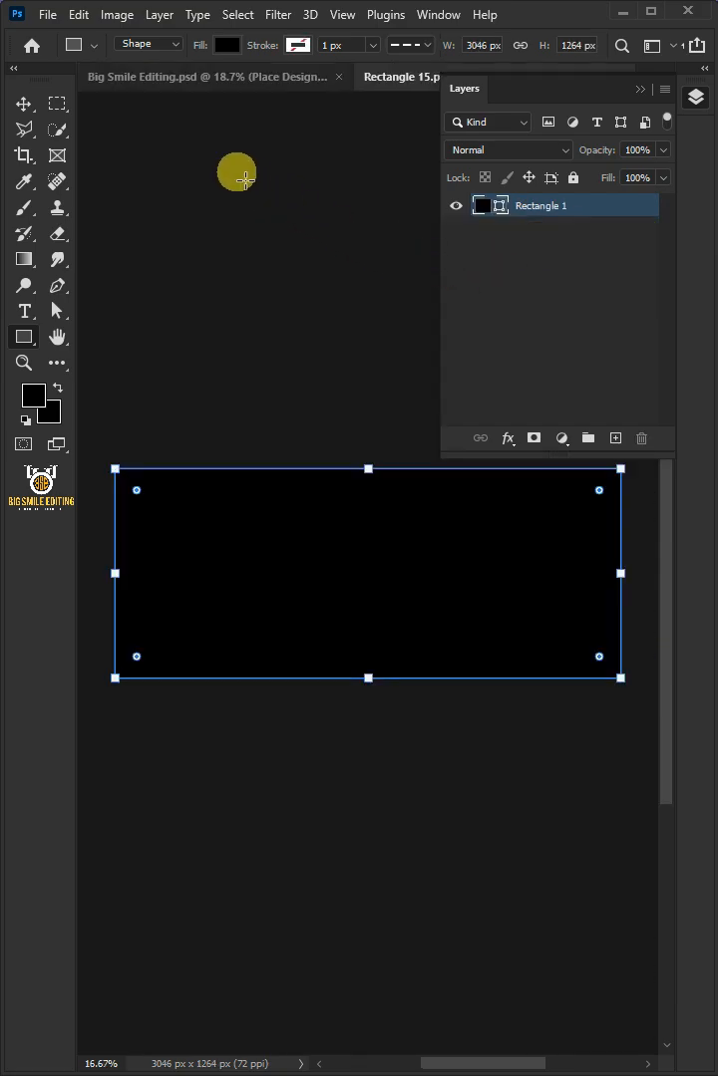
Step: Place the Graffiti robin image embedded into the Place Design smart object and scale it to cover the shape
click(48, 14)
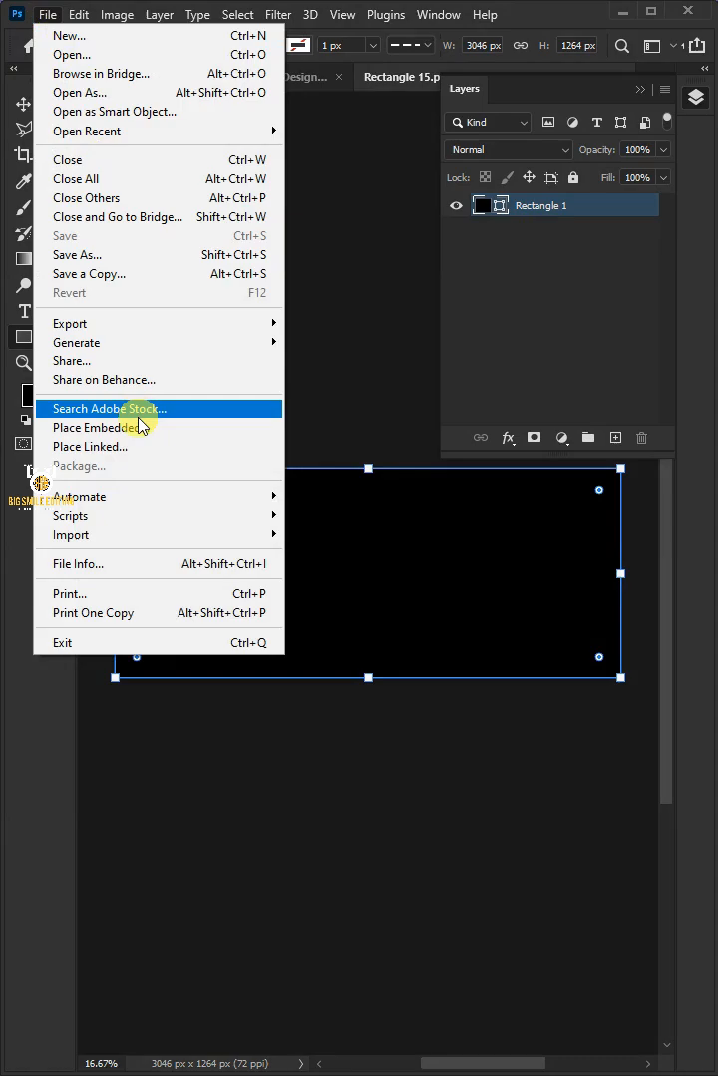
click(96, 426)
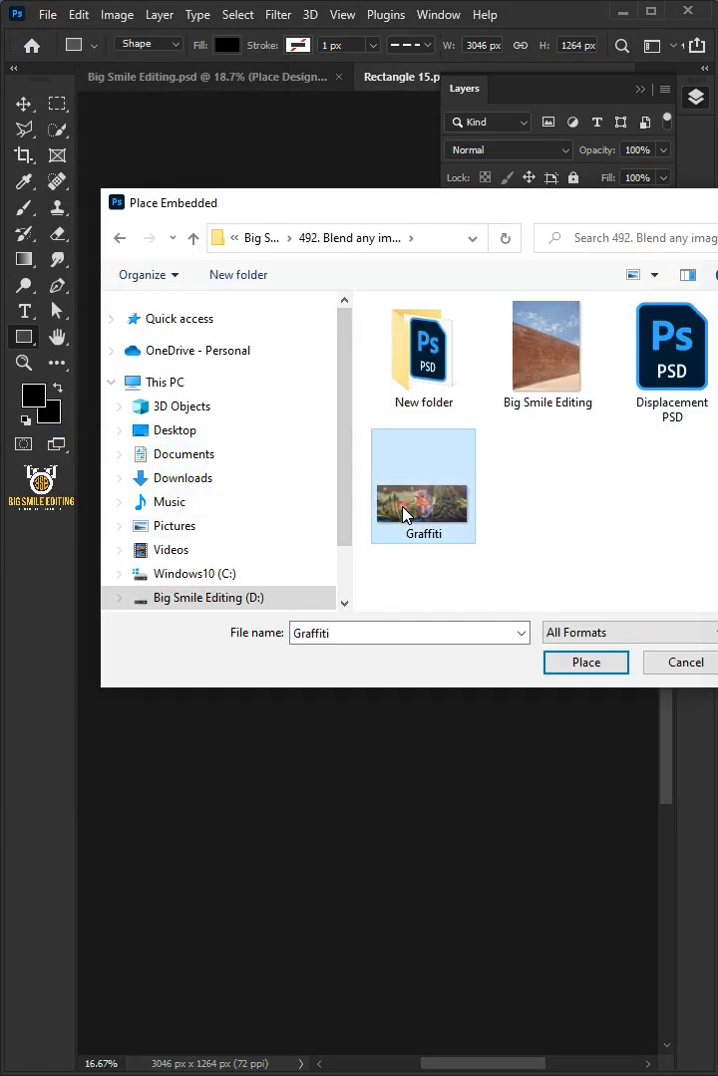
click(586, 661)
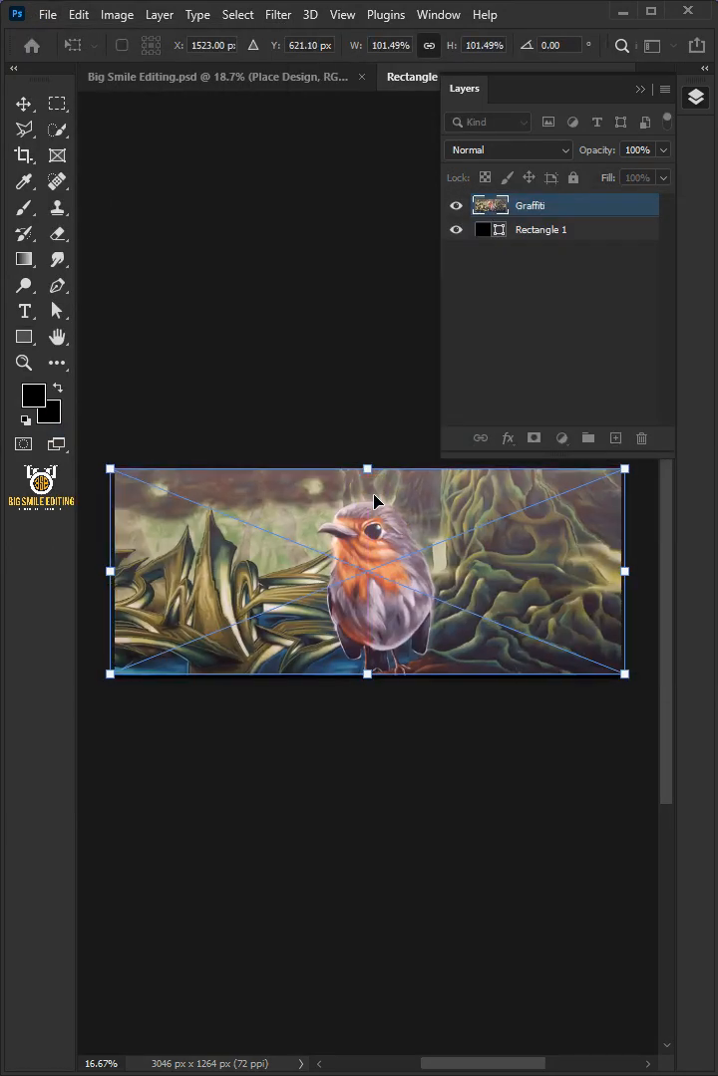
drag(367, 469, 367, 472)
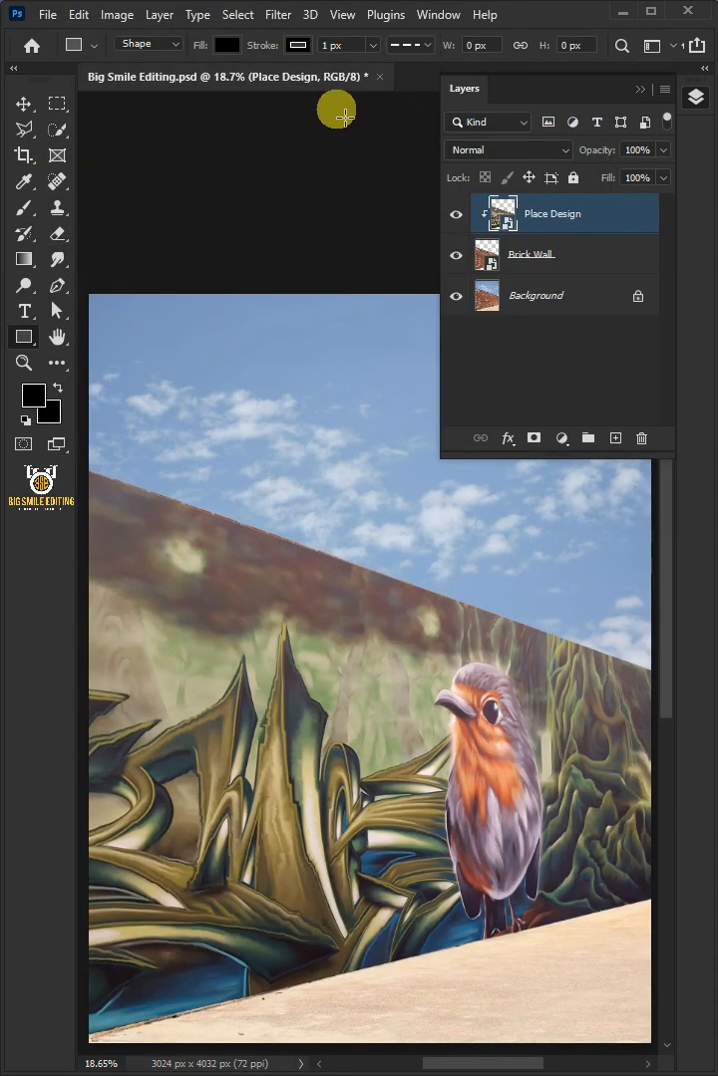
Step: Add a Fresco Filter Gallery smart filter to Place Design and blend it at 41% opacity
click(277, 14)
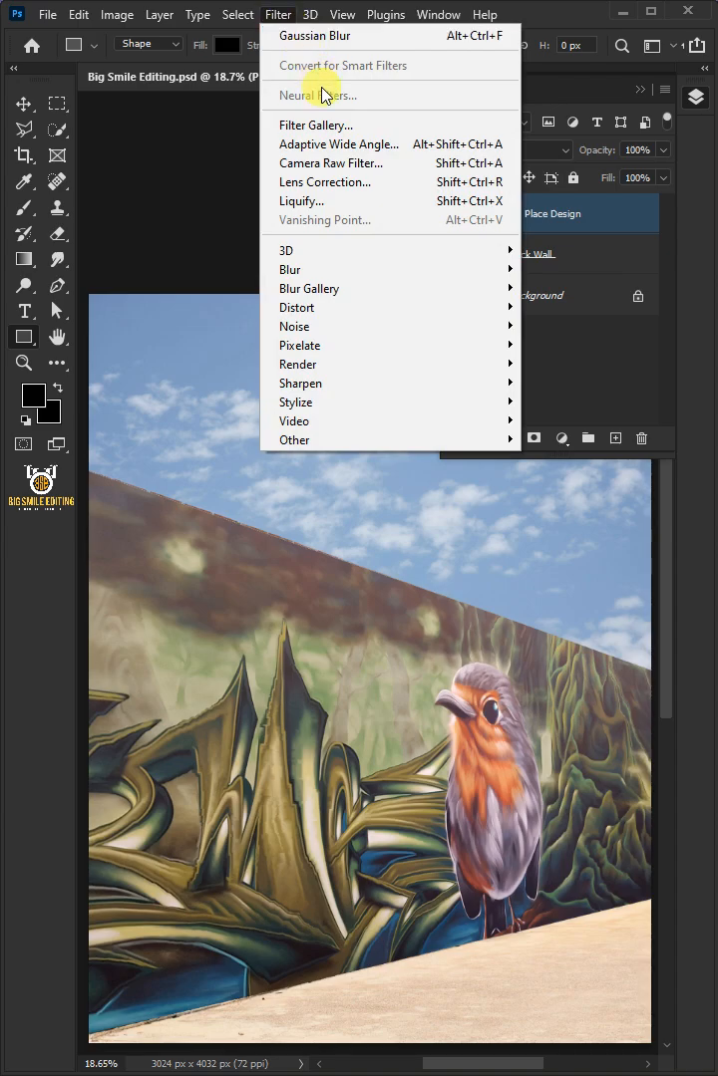
click(315, 124)
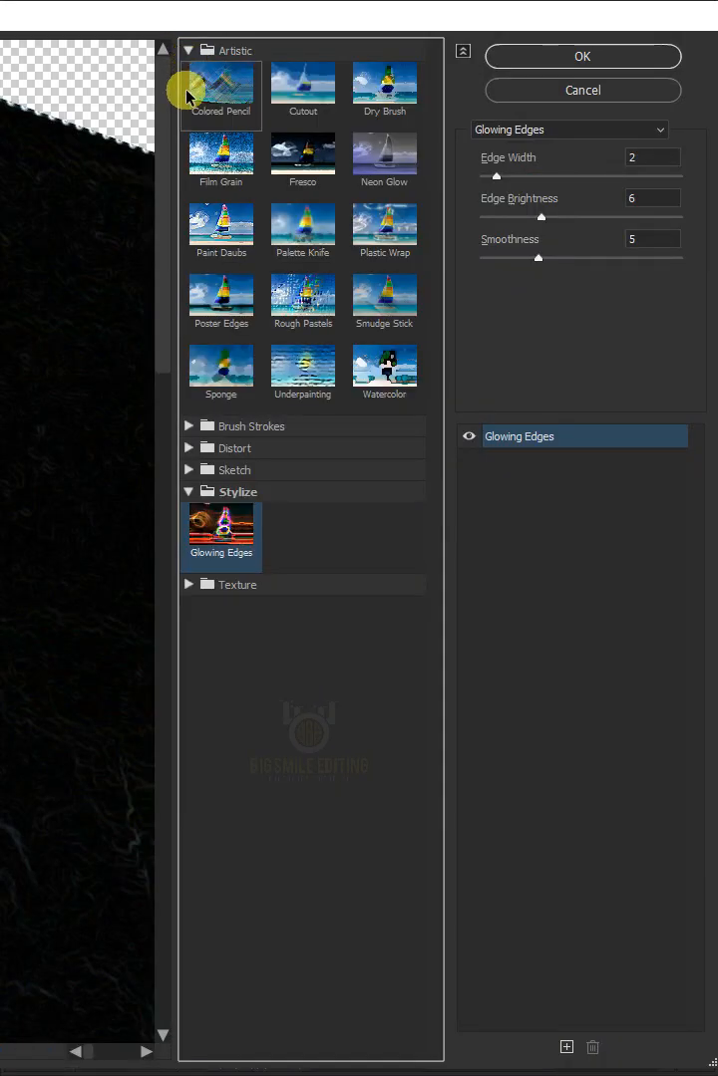
click(303, 164)
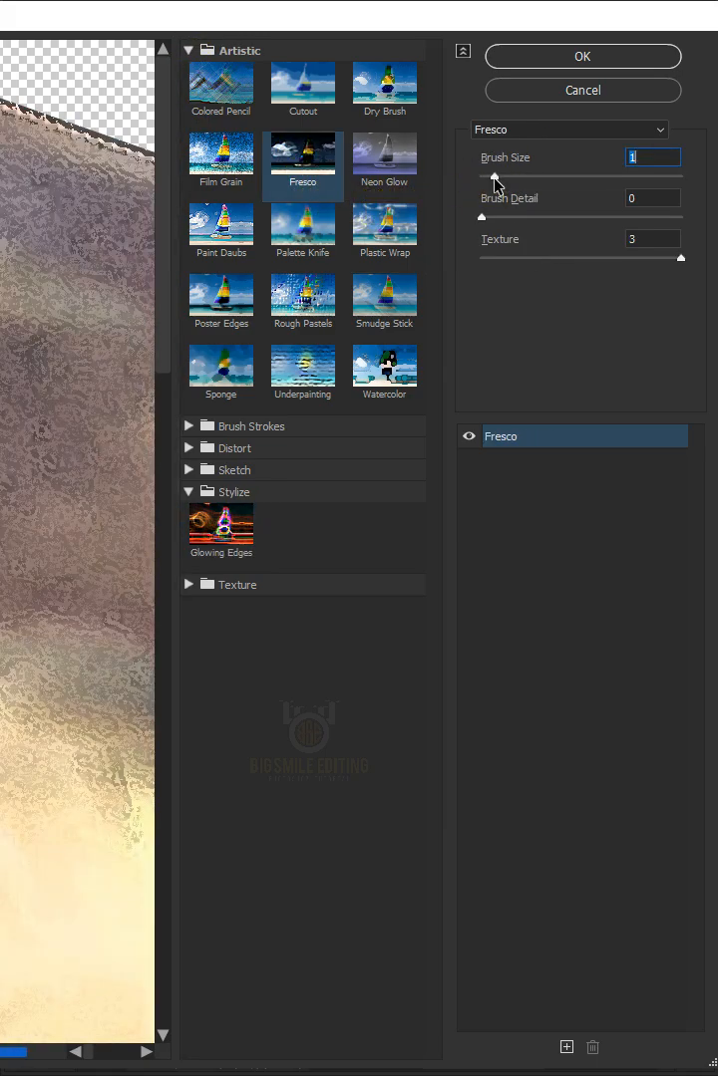
mouse_move(508, 200)
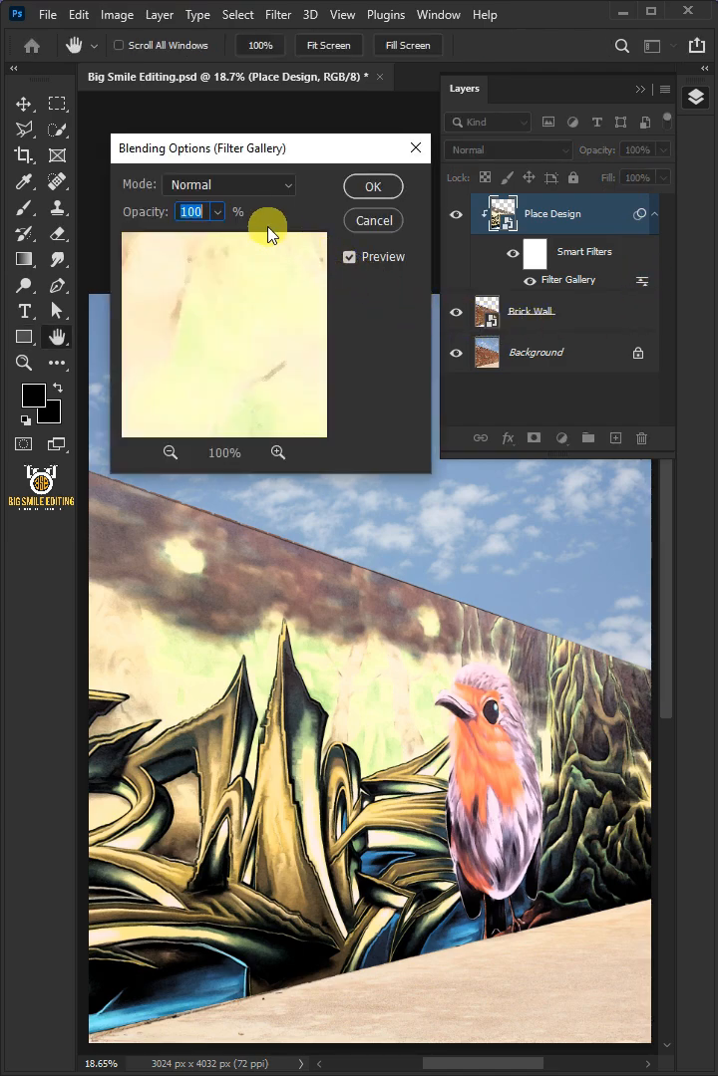
drag(269, 237, 160, 238)
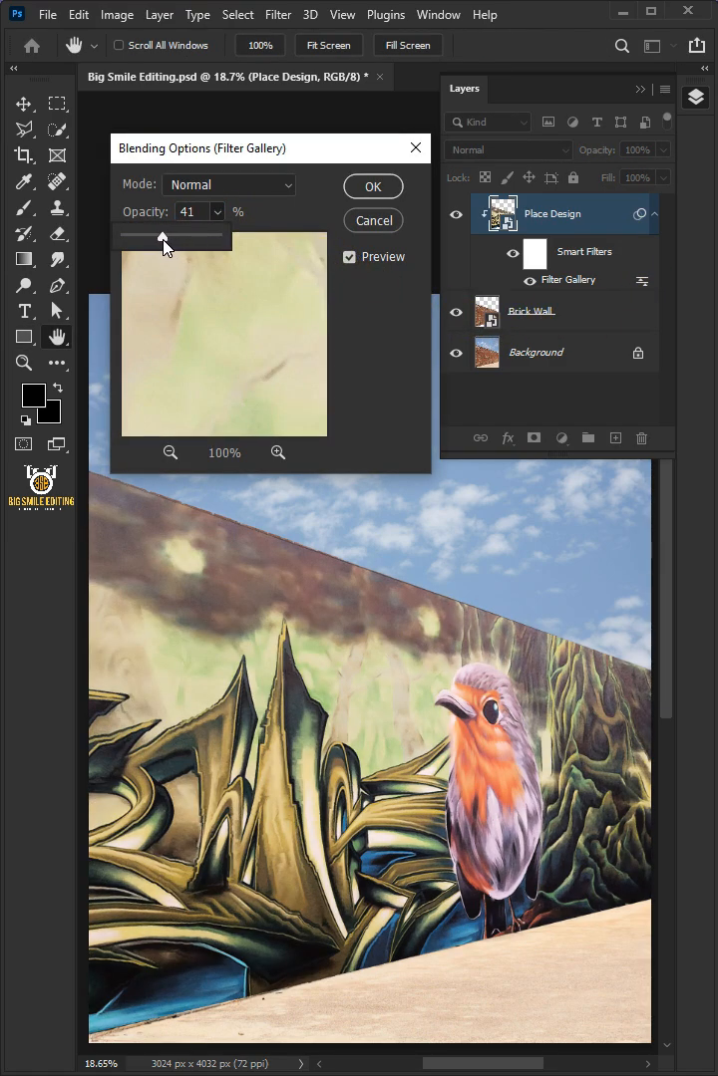
click(373, 185)
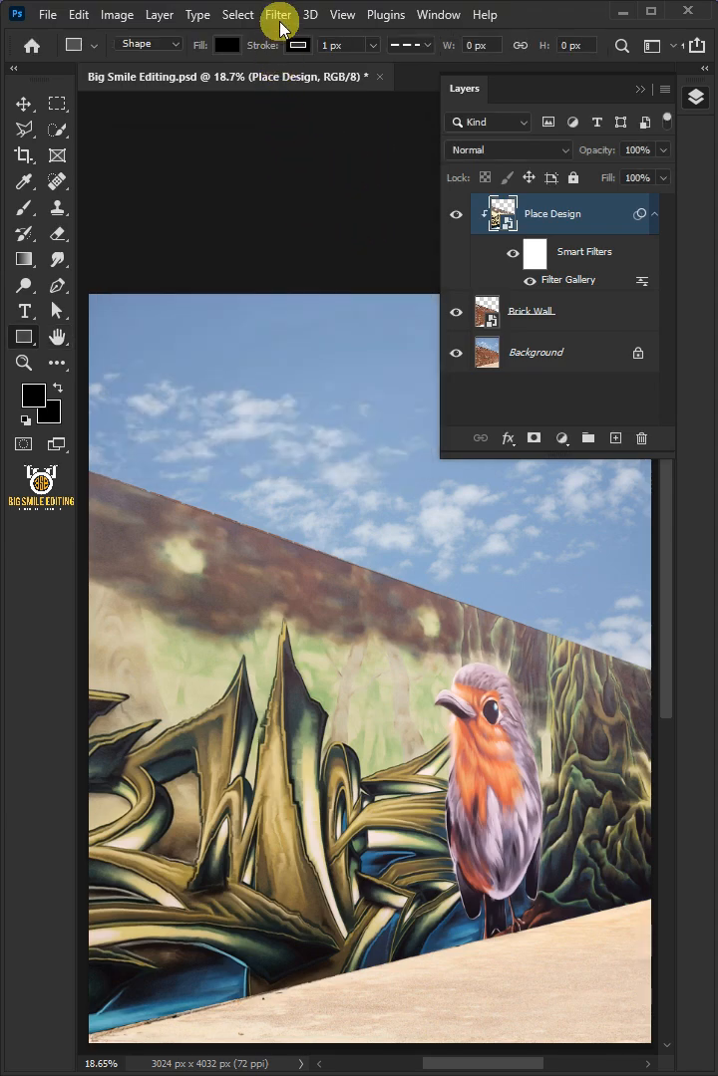
Step: Set Displace to 12 horizontal and vertical scale with Stretch To Fit and Wrap Around, and accept
click(279, 14)
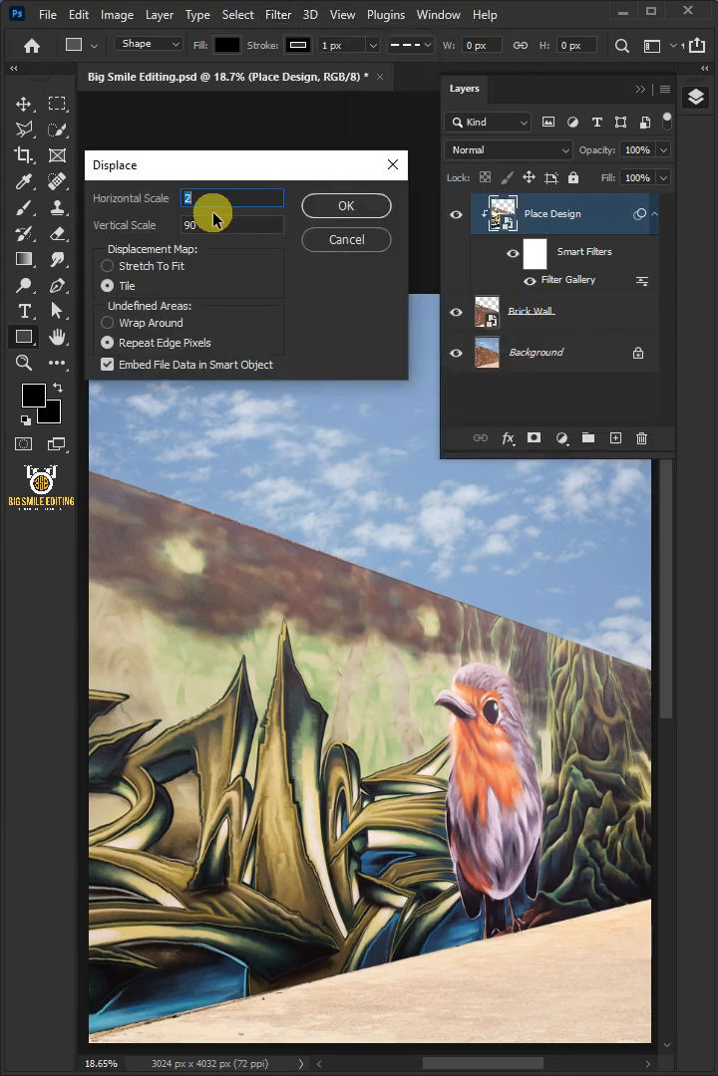
click(231, 223)
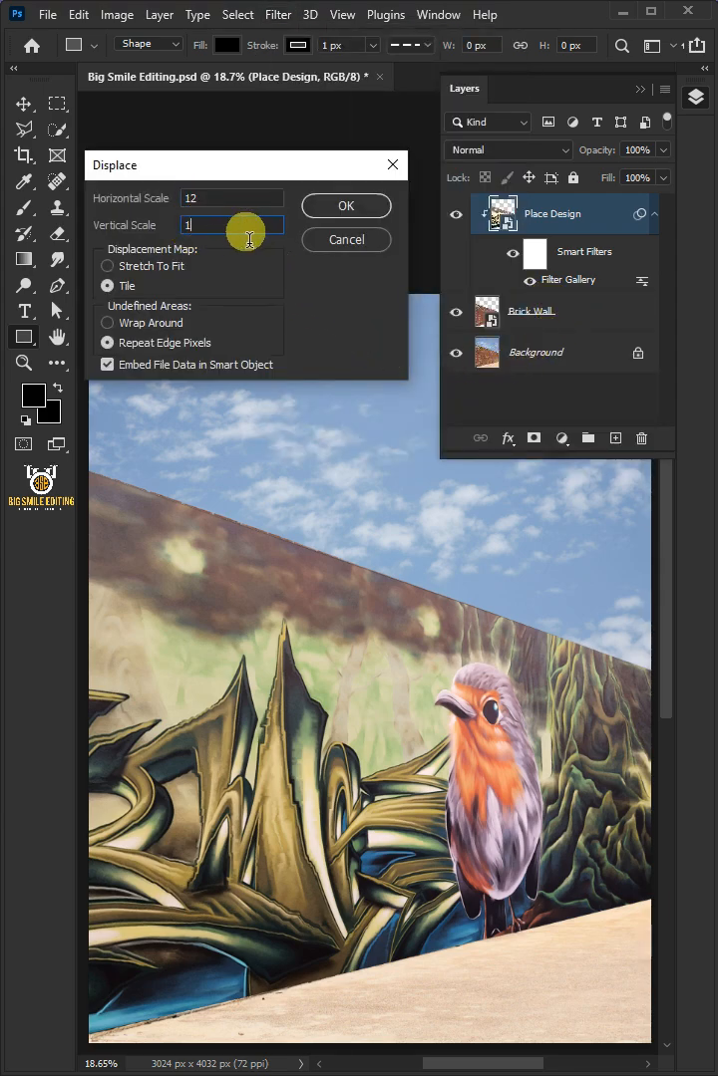
text(2)
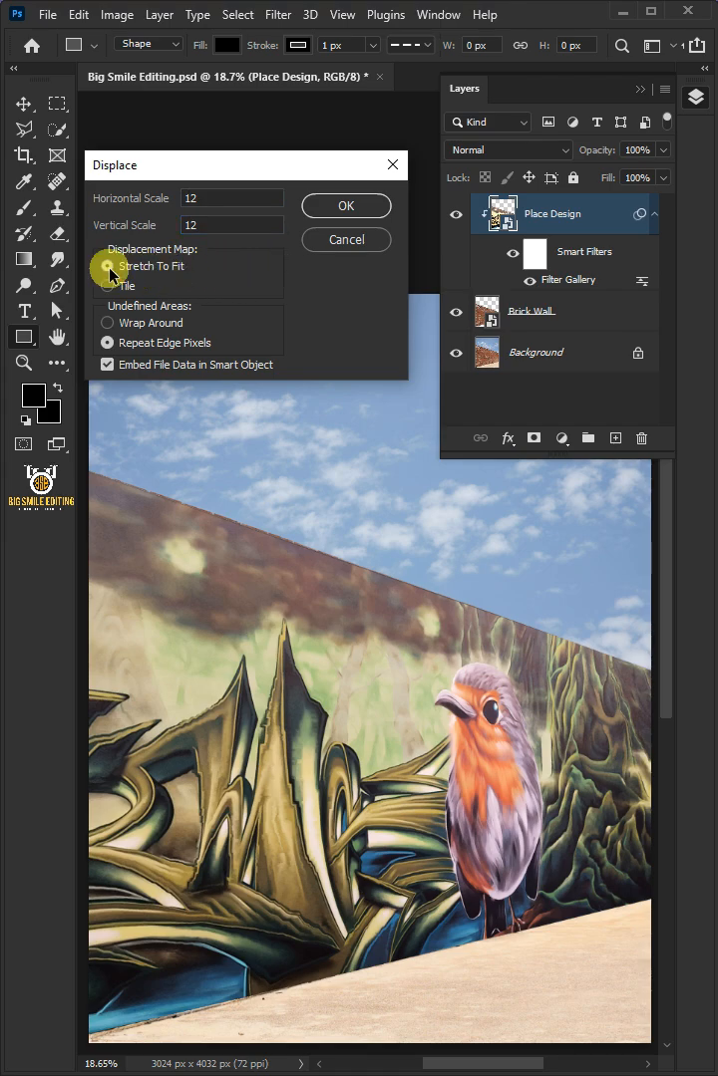
click(107, 267)
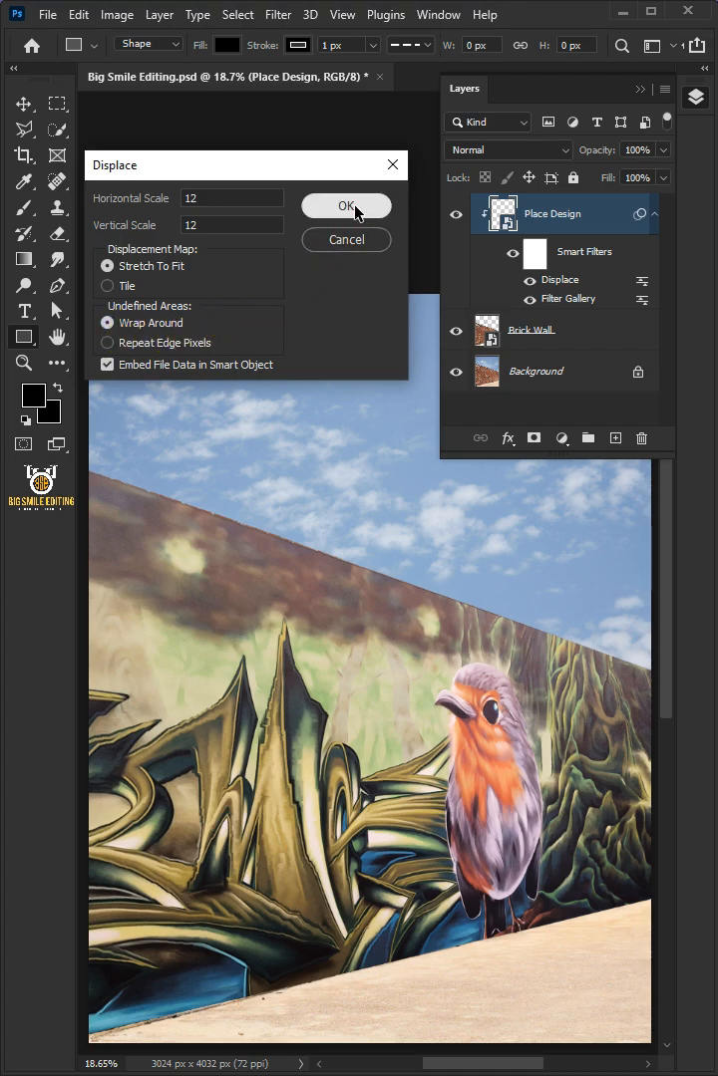
click(347, 207)
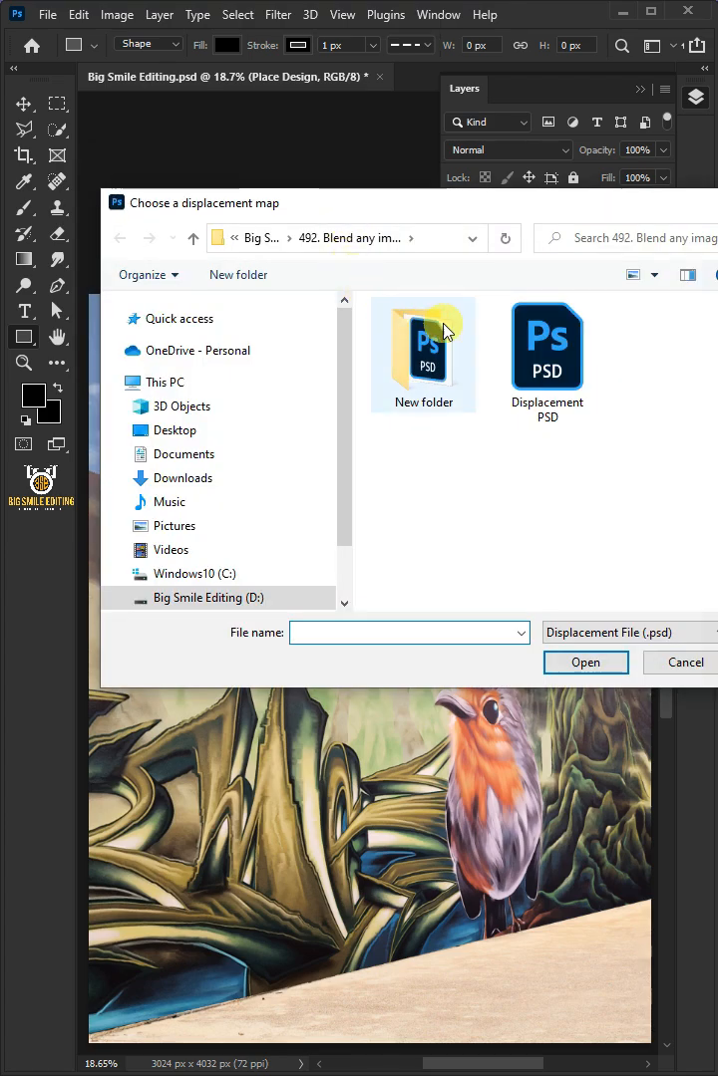
Step: Choose Displacement PSD as the displacement map for the Place Design layer
click(546, 347)
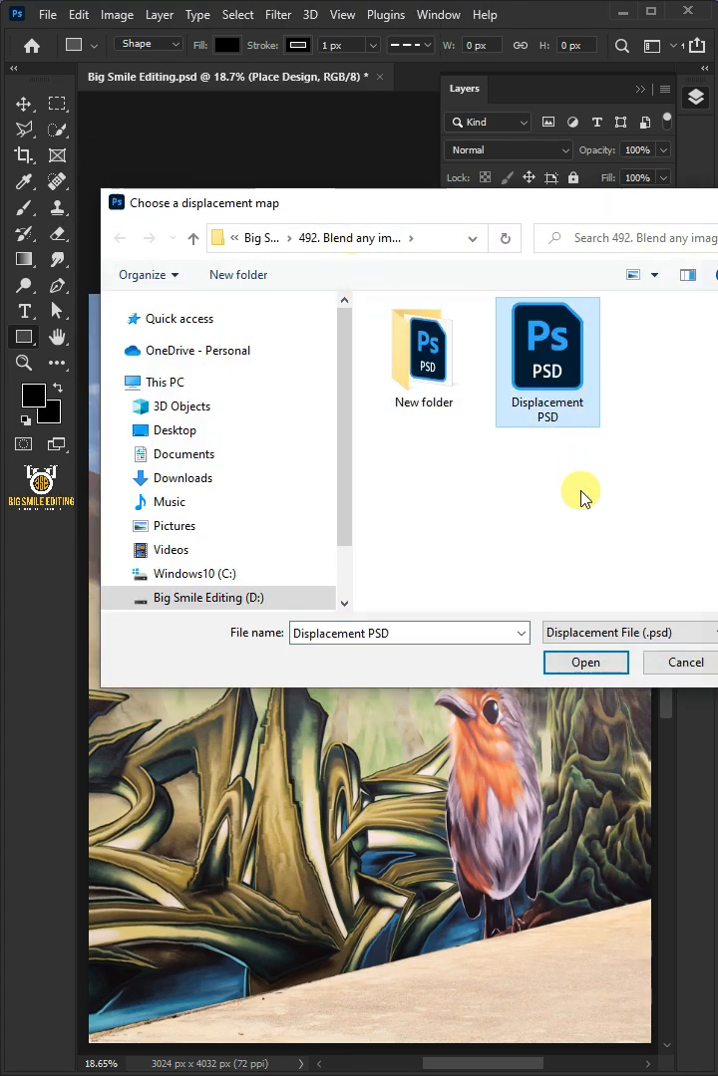
click(586, 662)
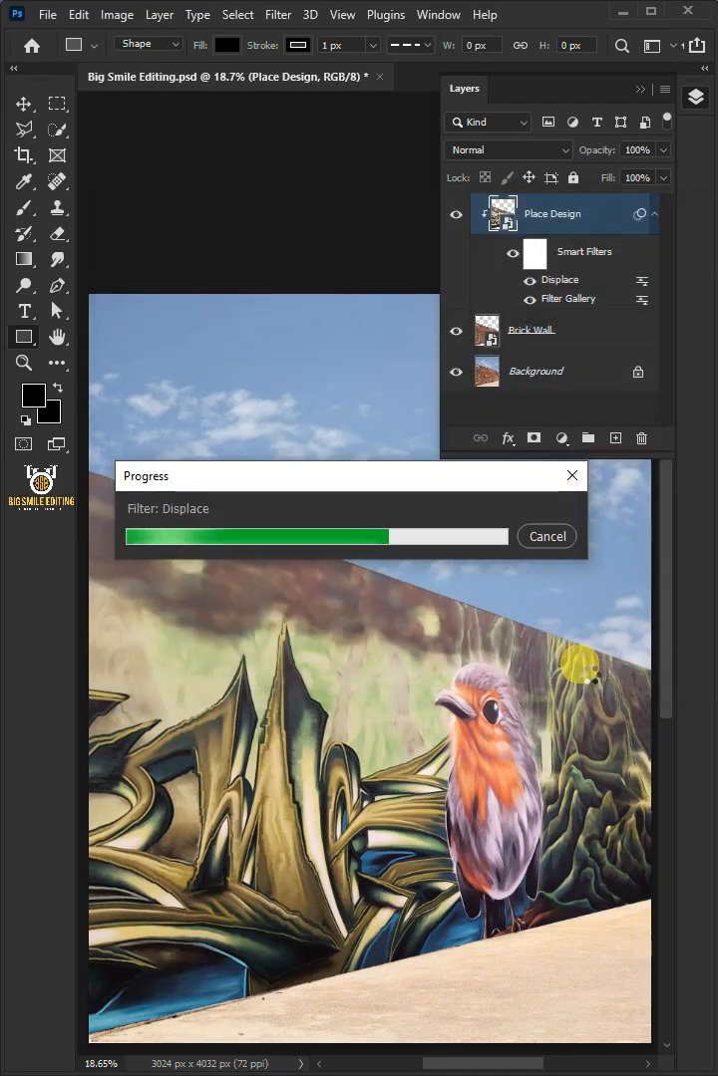